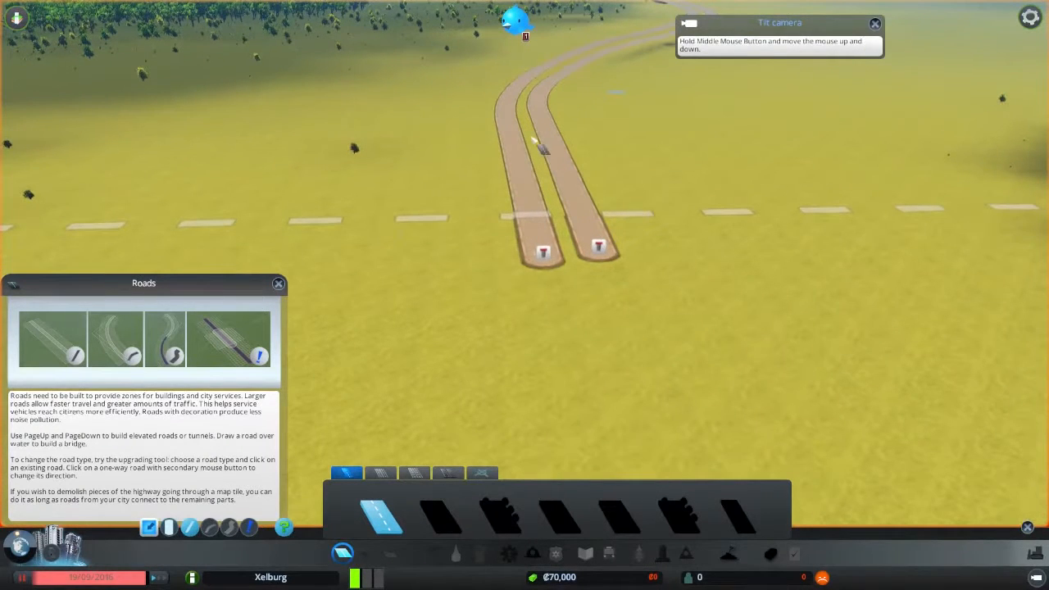
mouse_move(558, 381)
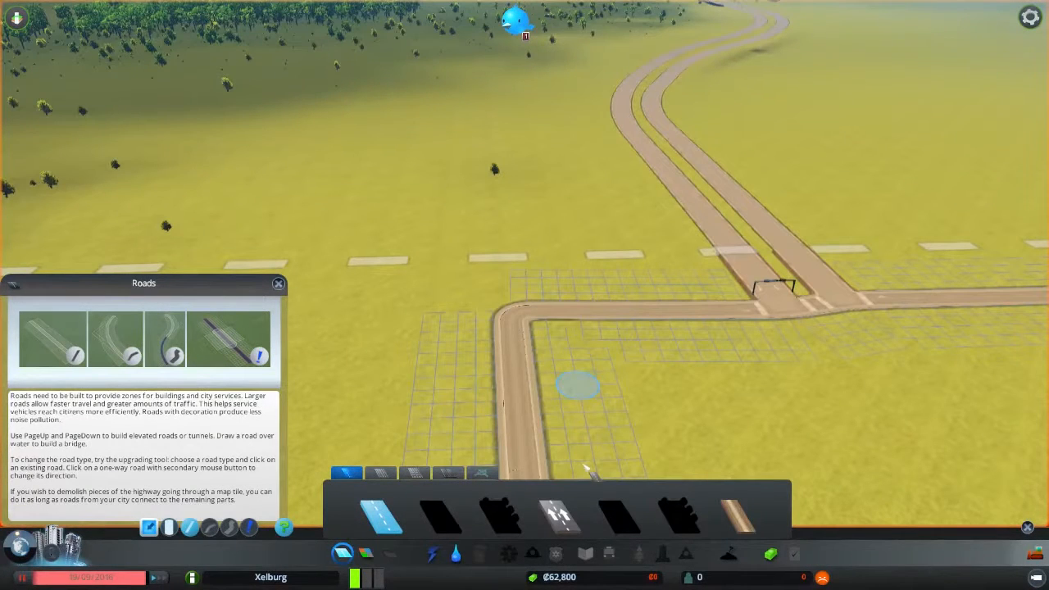
mouse_move(561, 516)
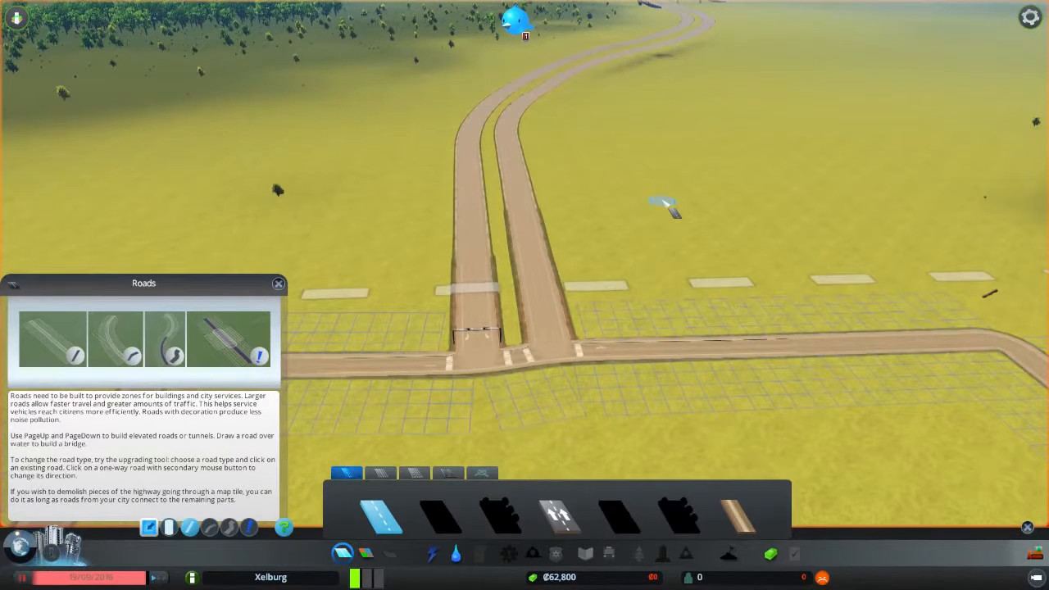
mouse_move(483, 365)
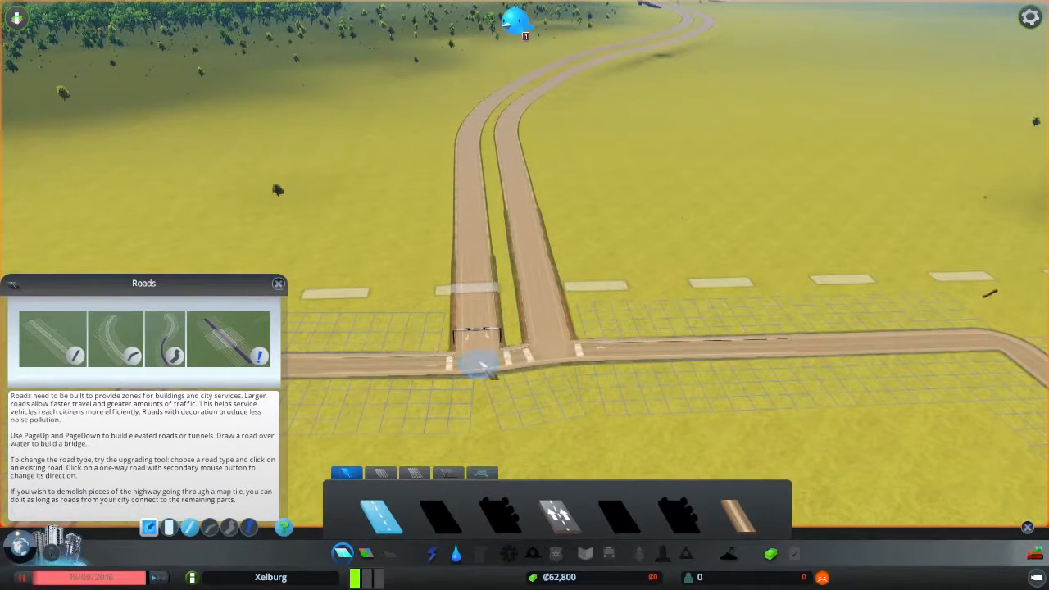
- Draw two-lane roads from the highway off-ramp into the first street loop
click(454, 554)
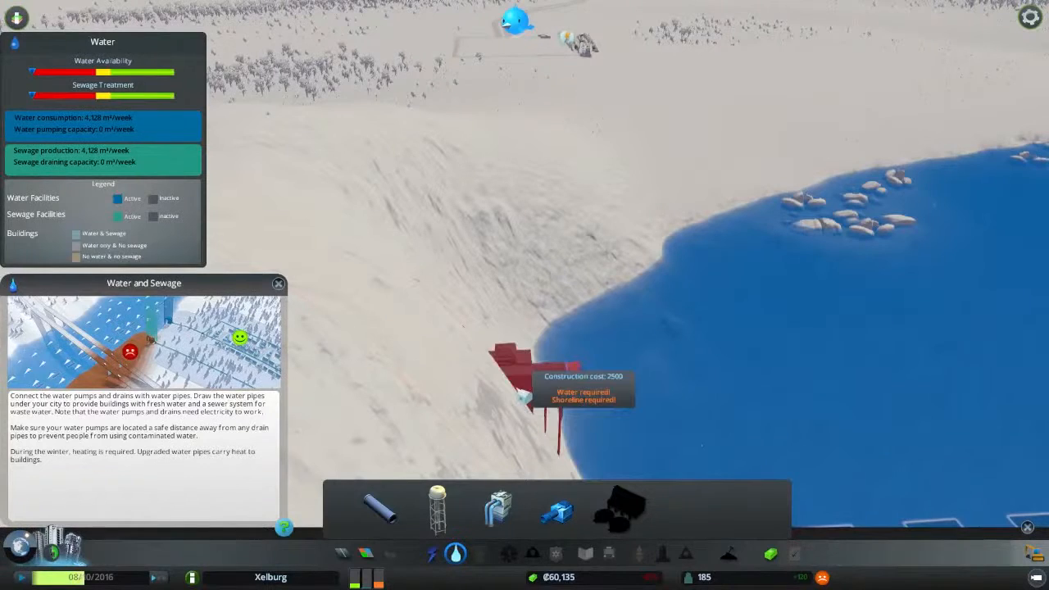
- Place a water pump on the lake shoreline
click(431, 554)
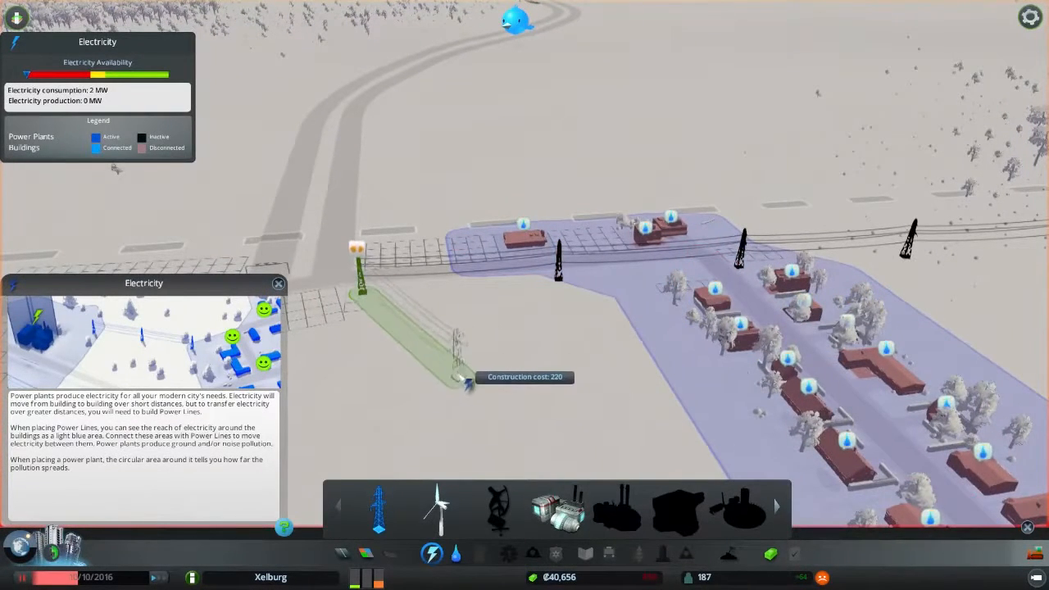
- Place power line poles from the road out to the residential area
click(455, 553)
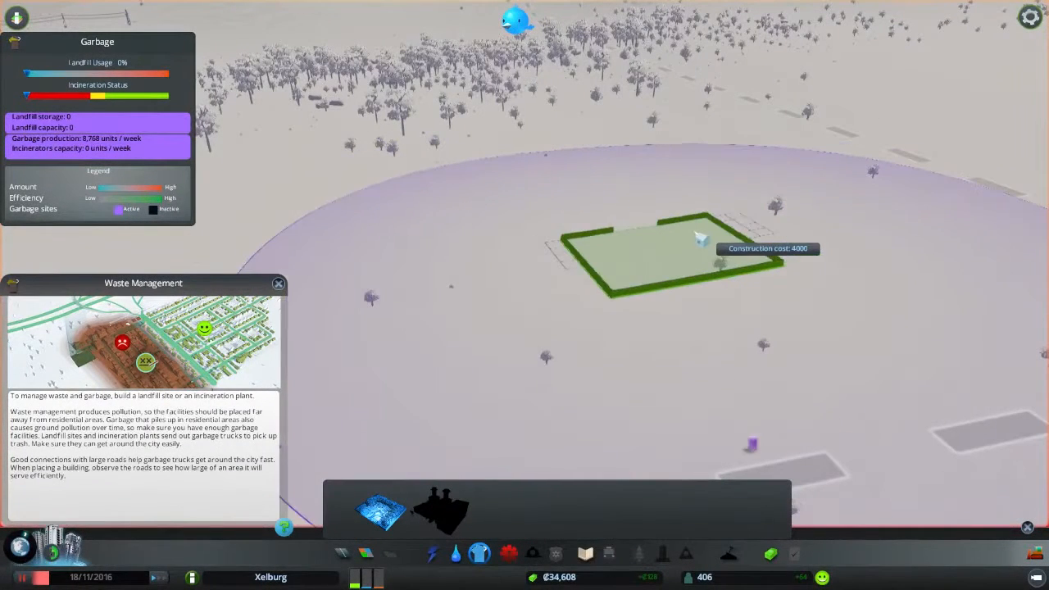
mouse_move(680, 249)
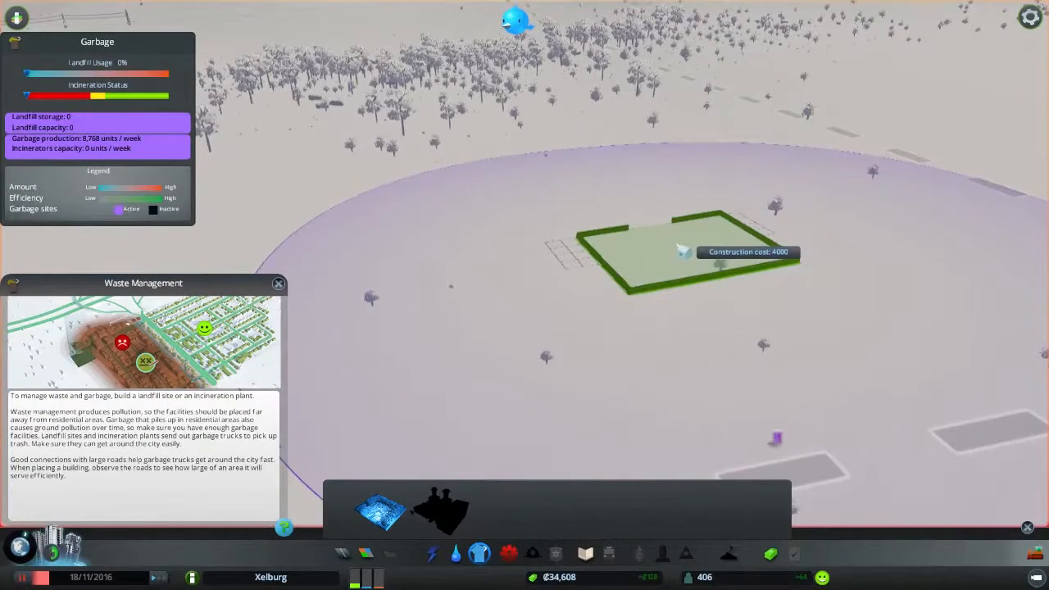
- Pause the game with Escape after siting the landfill on open ground
key(Escape)
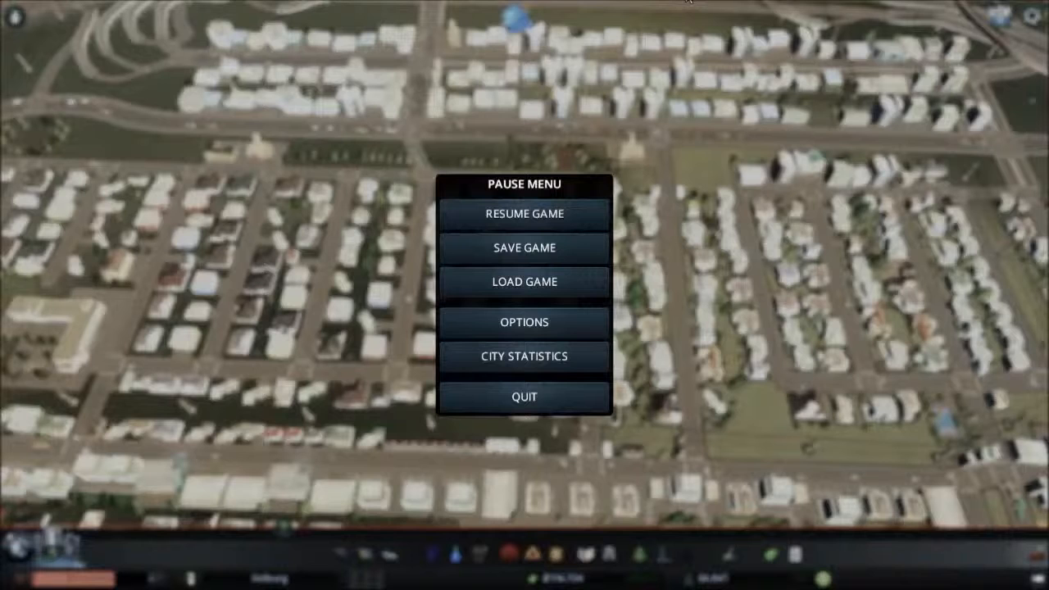
mouse_move(608, 64)
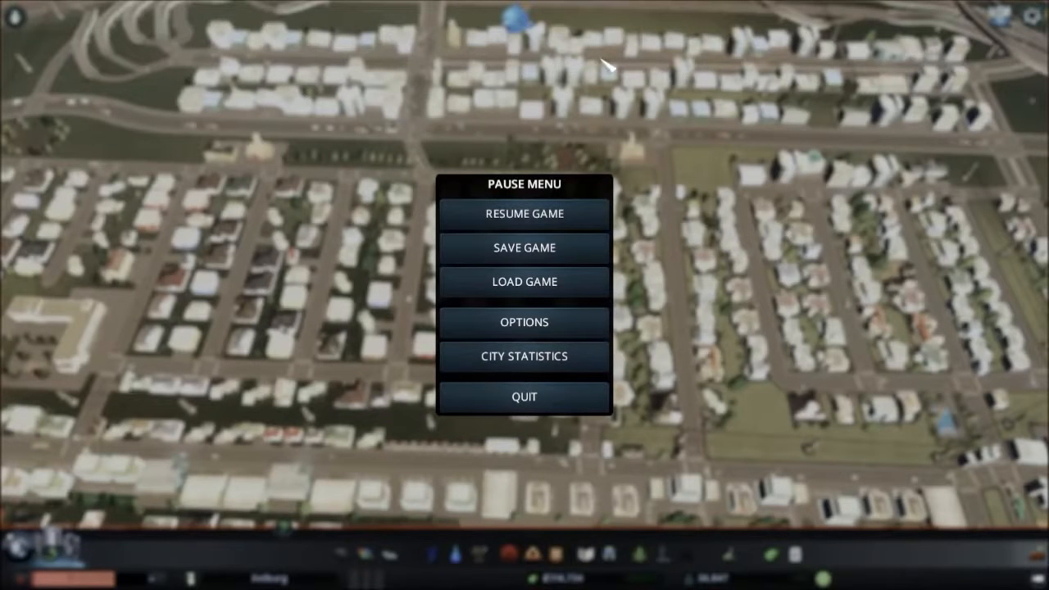
- Load the developed Xelburg save from the Pause Menu
click(523, 214)
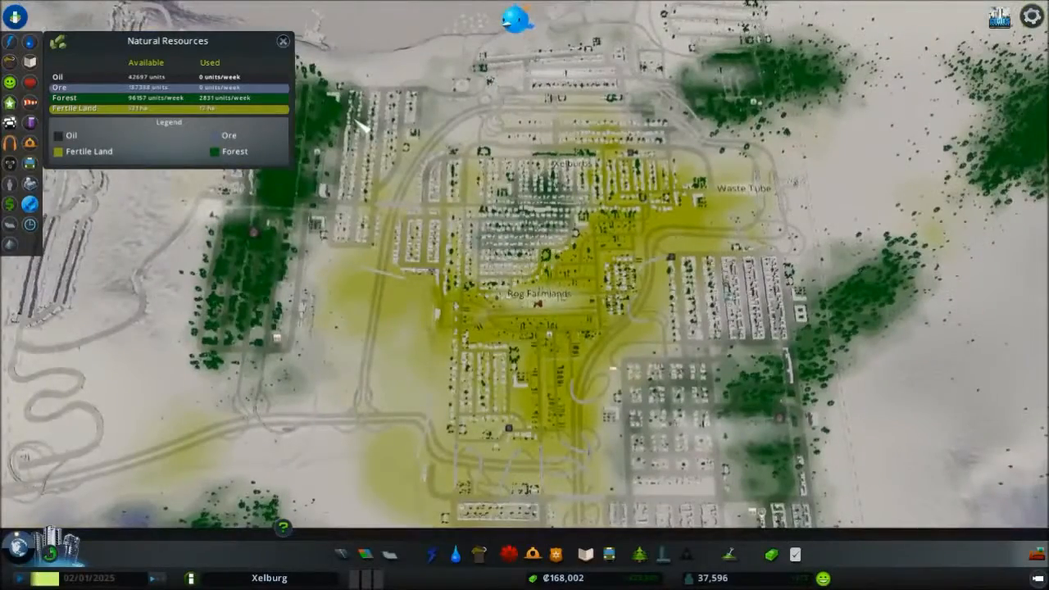
- Close the Natural Resources panel and zoom toward the riverside housing blocks
click(283, 41)
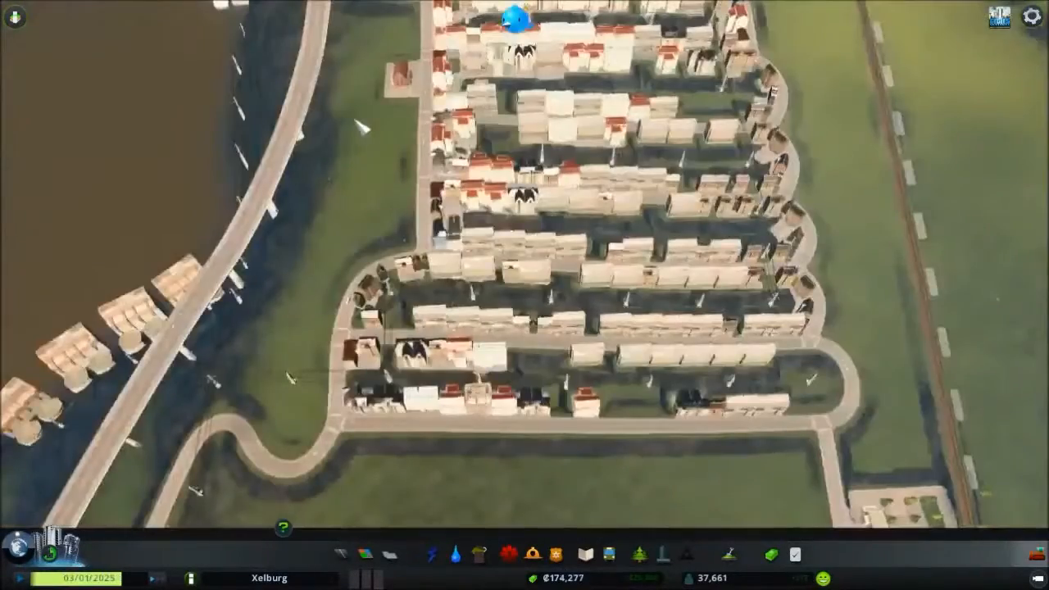
scroll(down, 3)
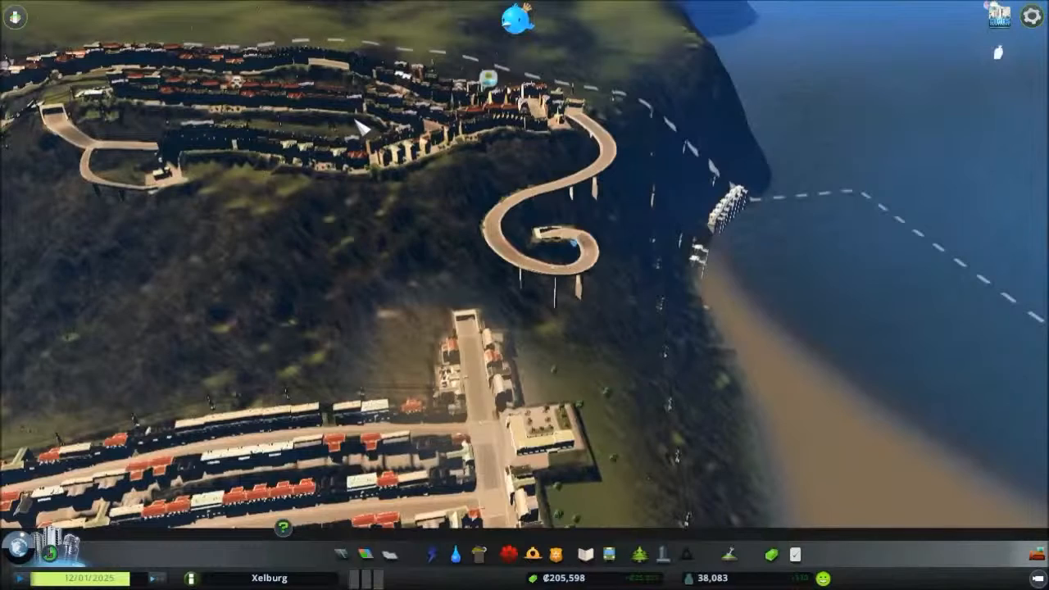
- Open Chirper to read the newest citizen message about departing tourists
click(515, 17)
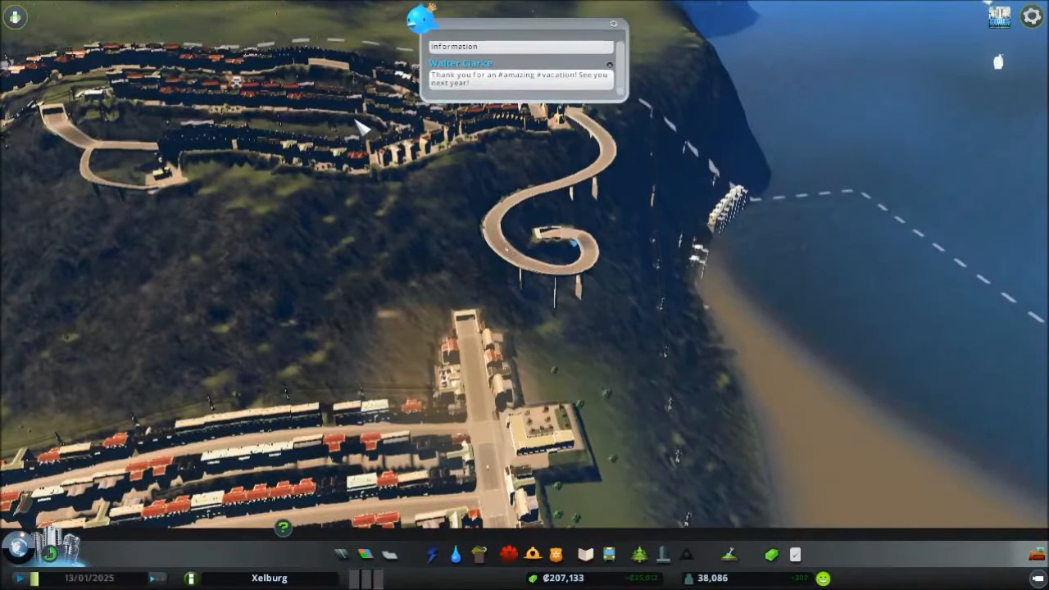